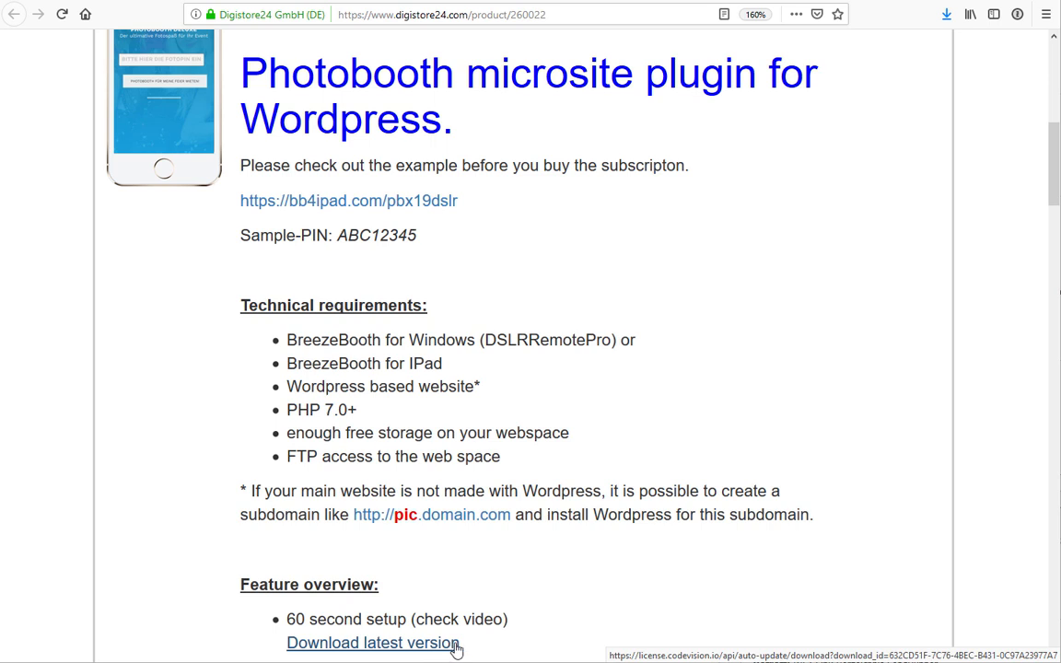
Step: Download the latest Photobooth plugin version from the Digistore24 Feature overview
left_click(376, 645)
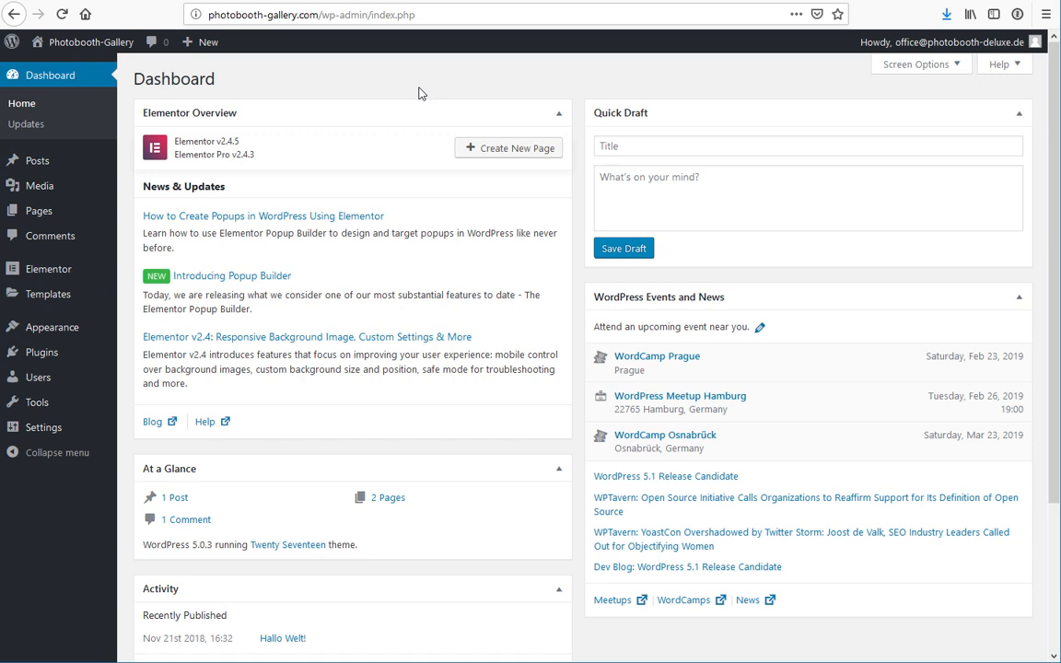
mouse_move(161, 342)
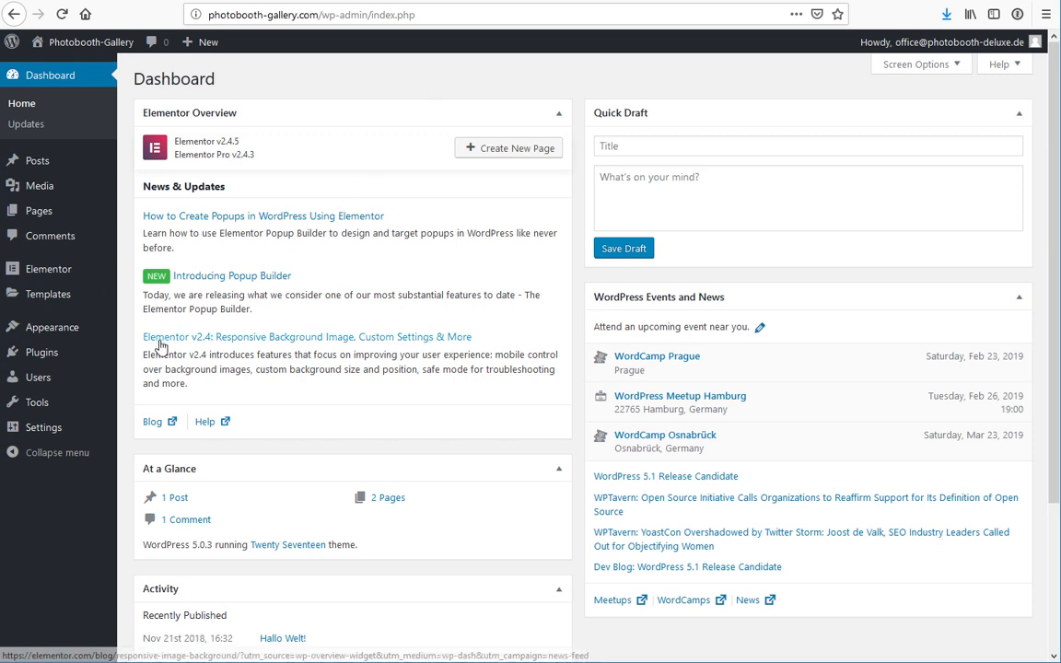
mouse_move(41, 351)
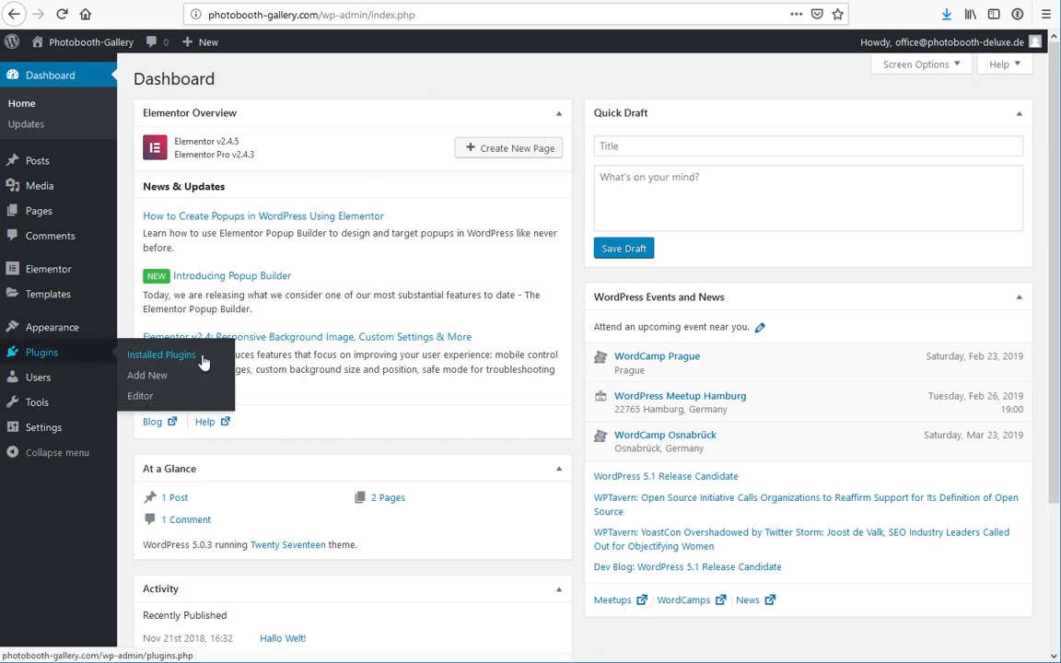
mouse_move(171, 381)
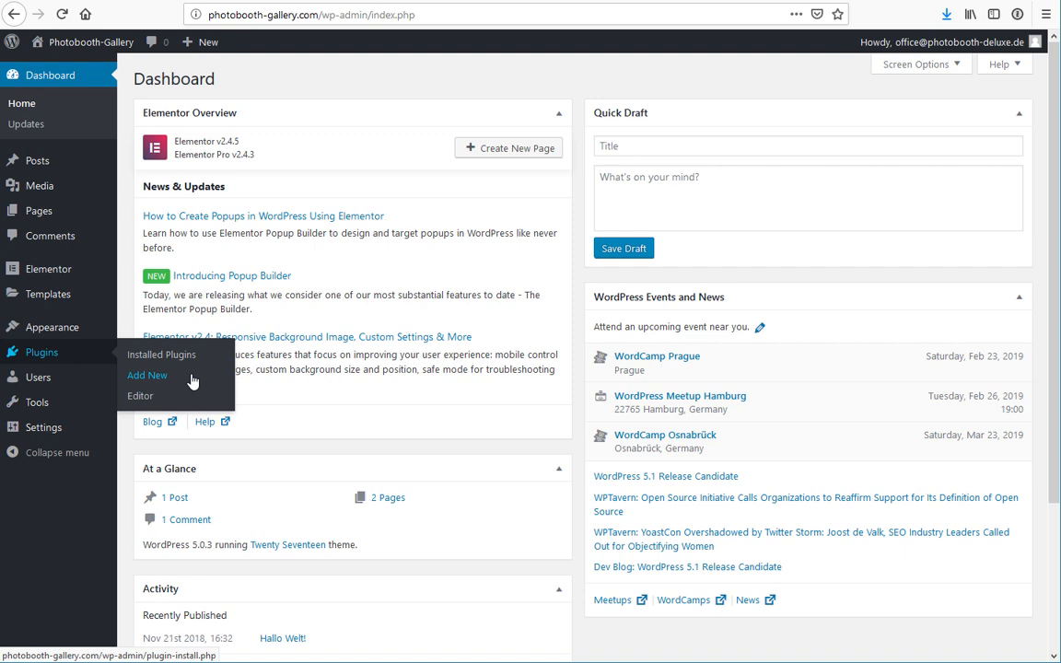
Step: Go to Plugins > Add New in the WordPress admin
left_click(146, 375)
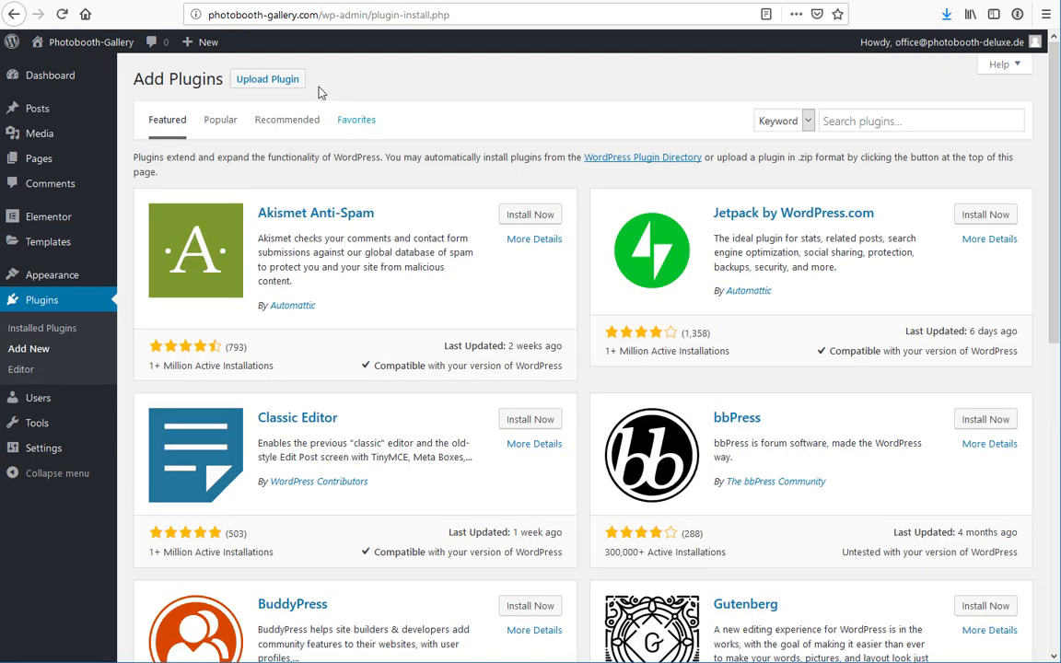
Step: Upload photobooth-gallery.3.1.0.3.zip and install it
left_click(267, 78)
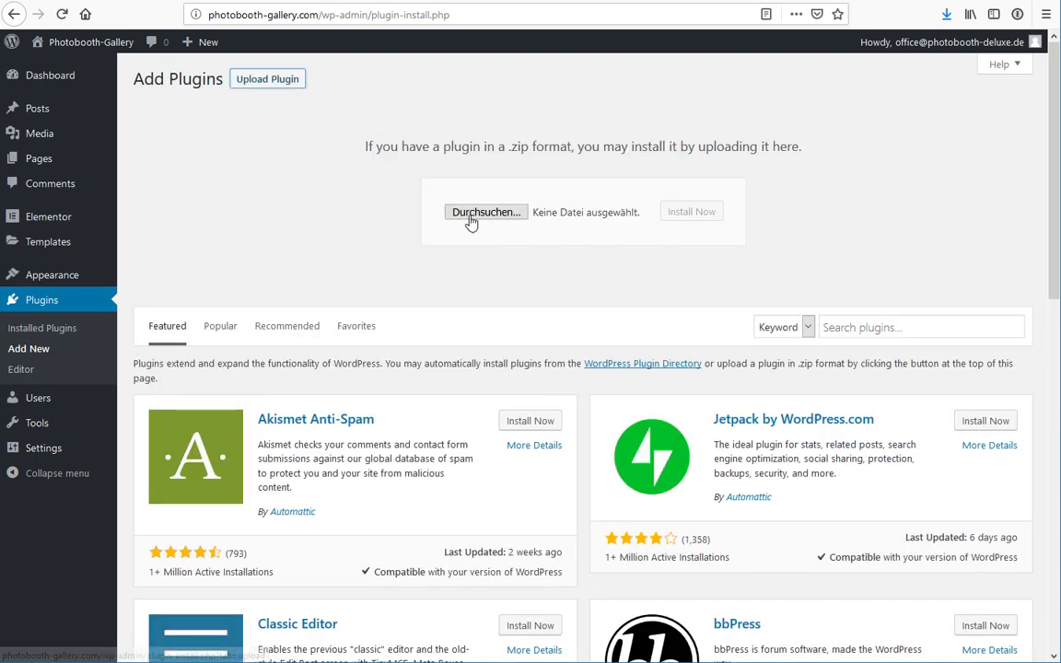
left_click(486, 211)
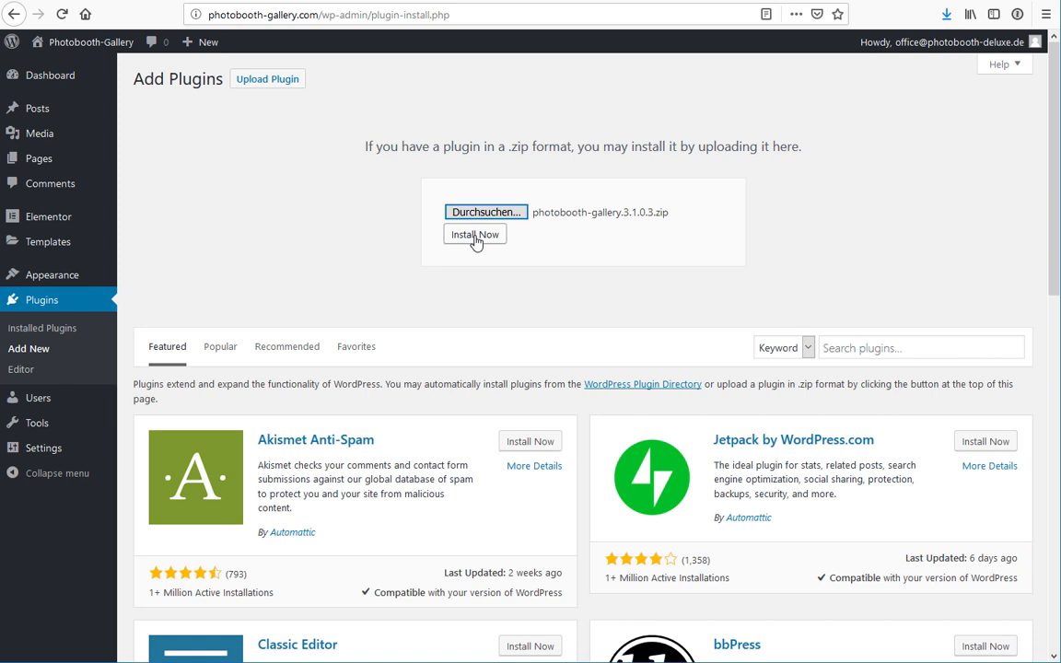
left_click(475, 234)
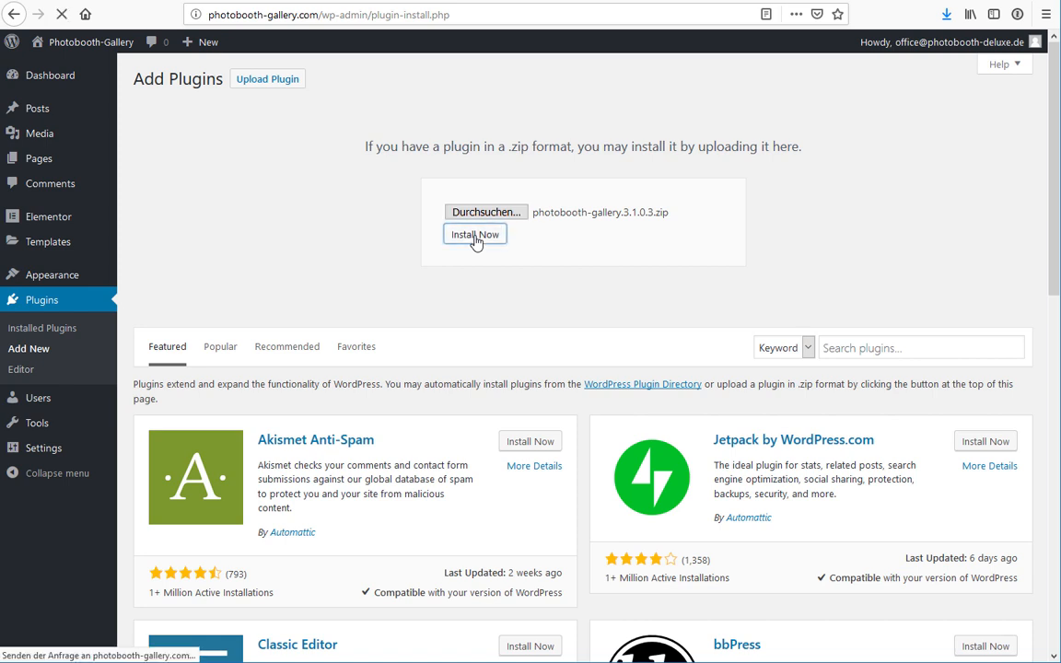
left_click(474, 234)
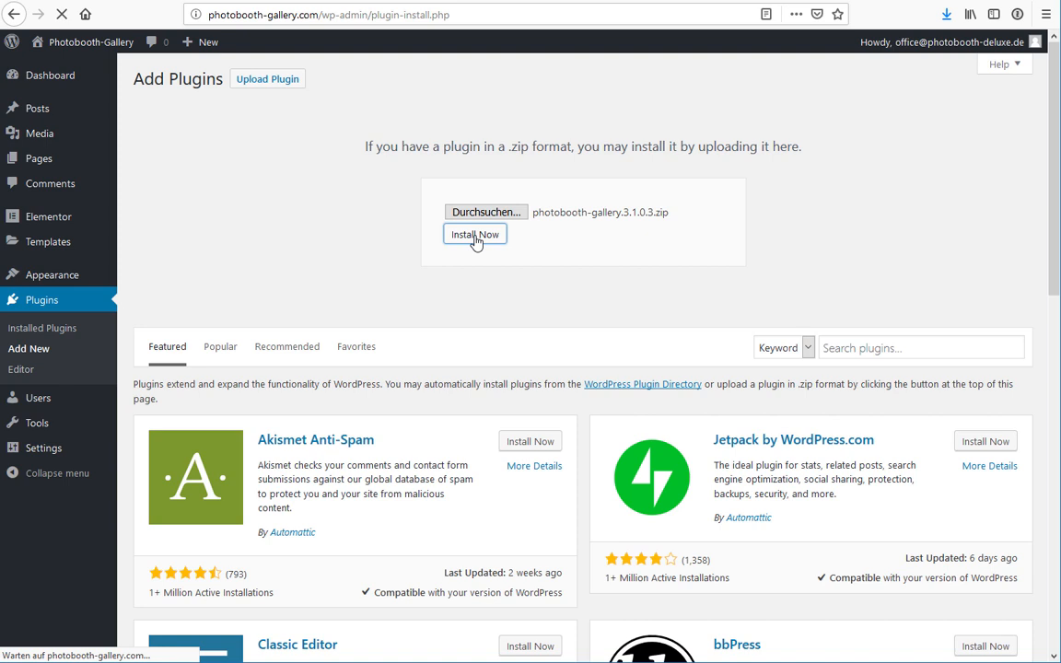
left_click(474, 233)
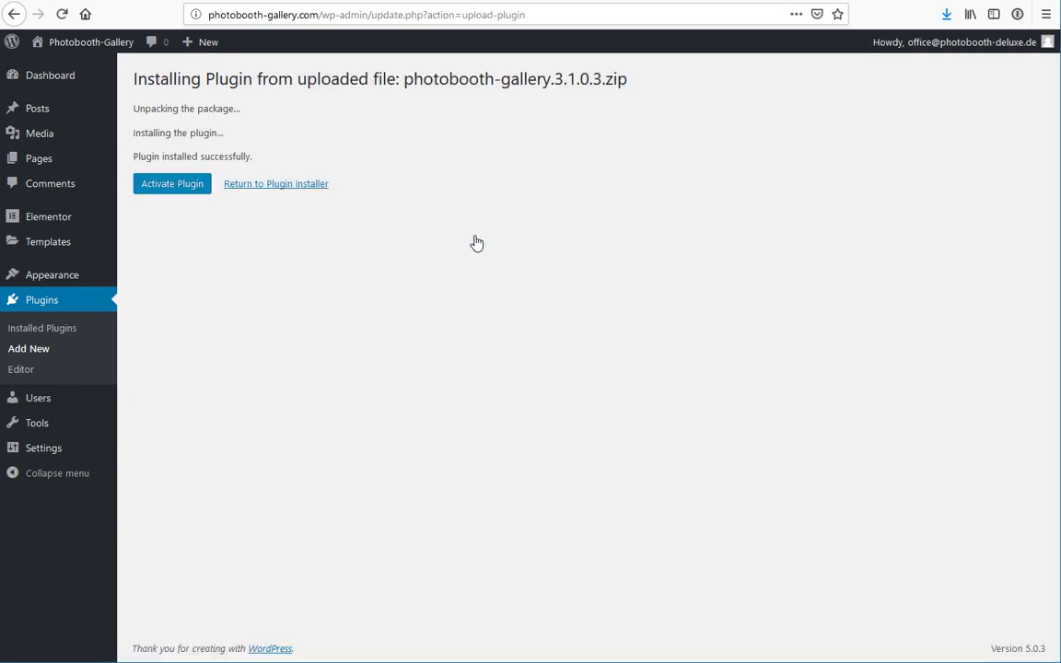
mouse_move(172, 183)
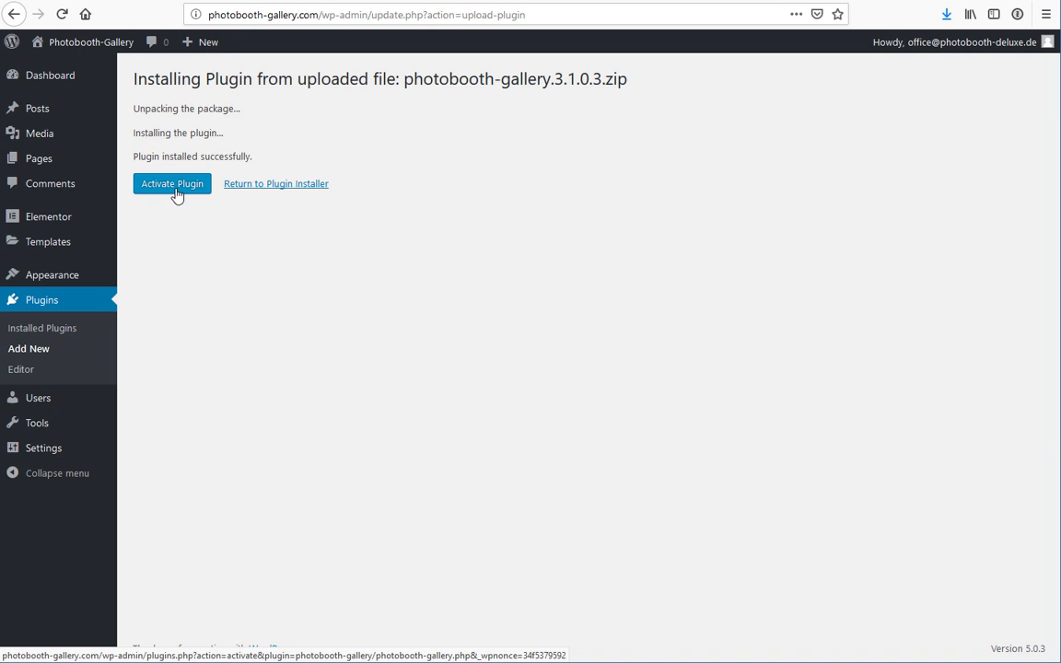
Step: Activate the Photobooth Gallery plugin from the installation result page
left_click(172, 184)
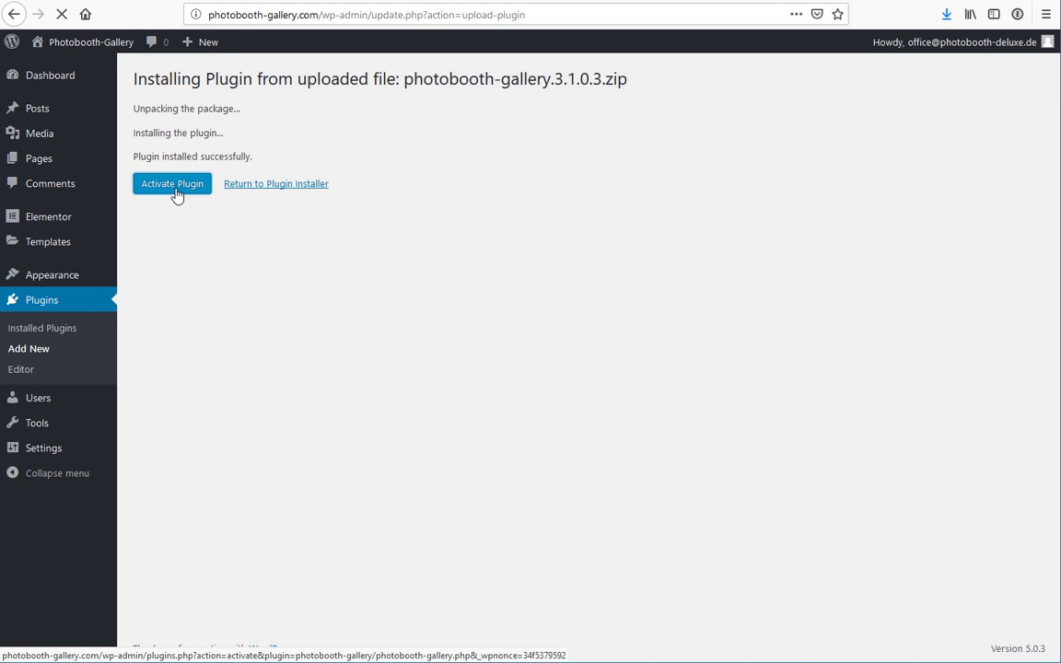
left_click(171, 184)
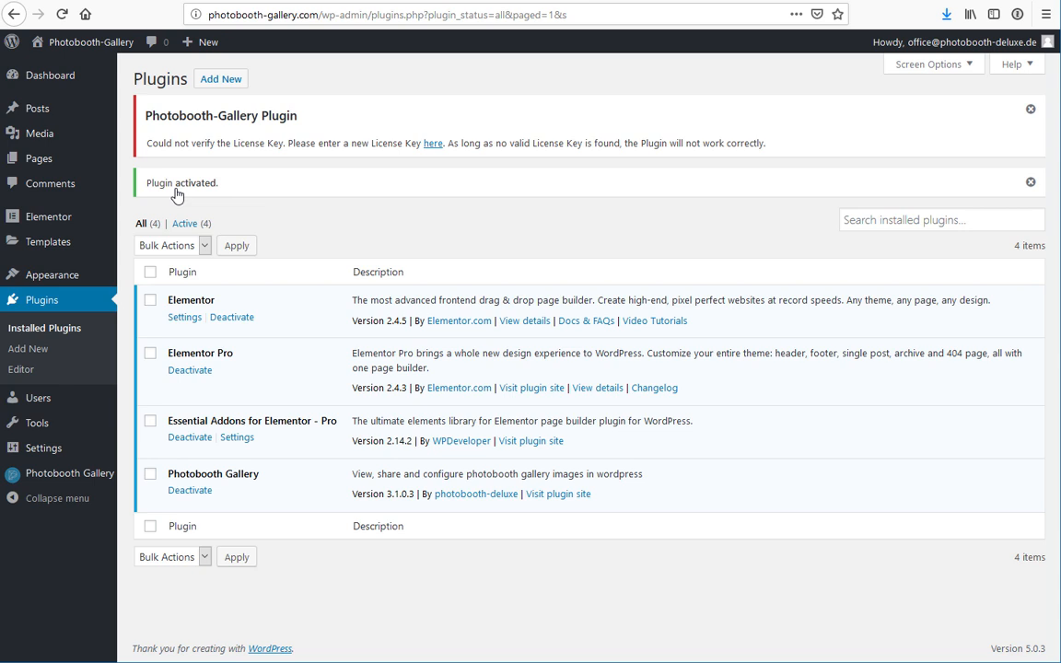
mouse_move(145, 120)
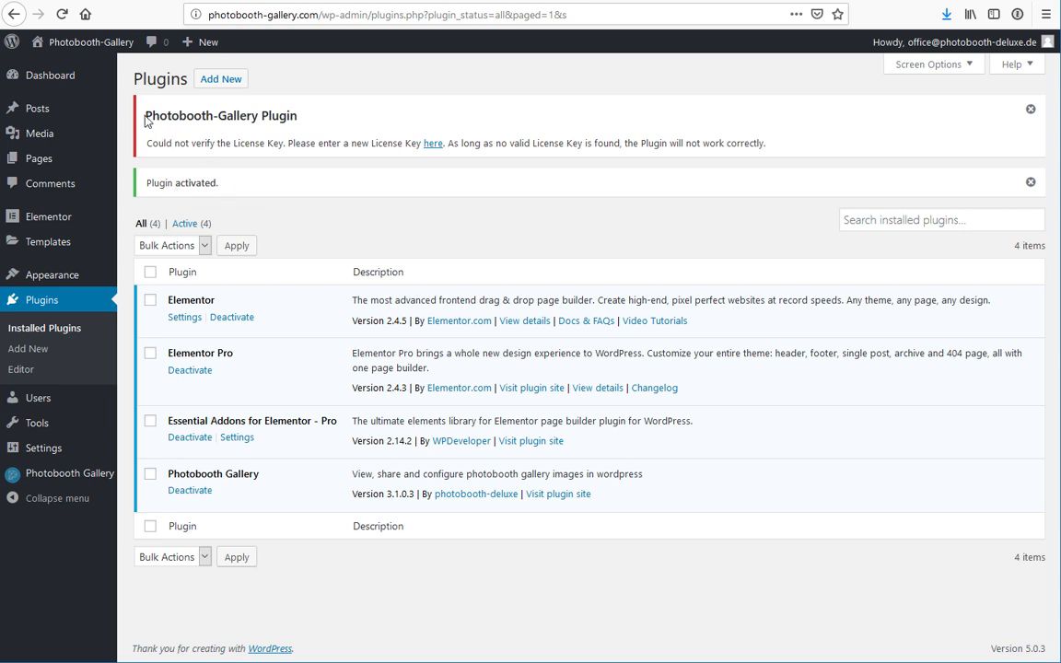
mouse_move(362, 223)
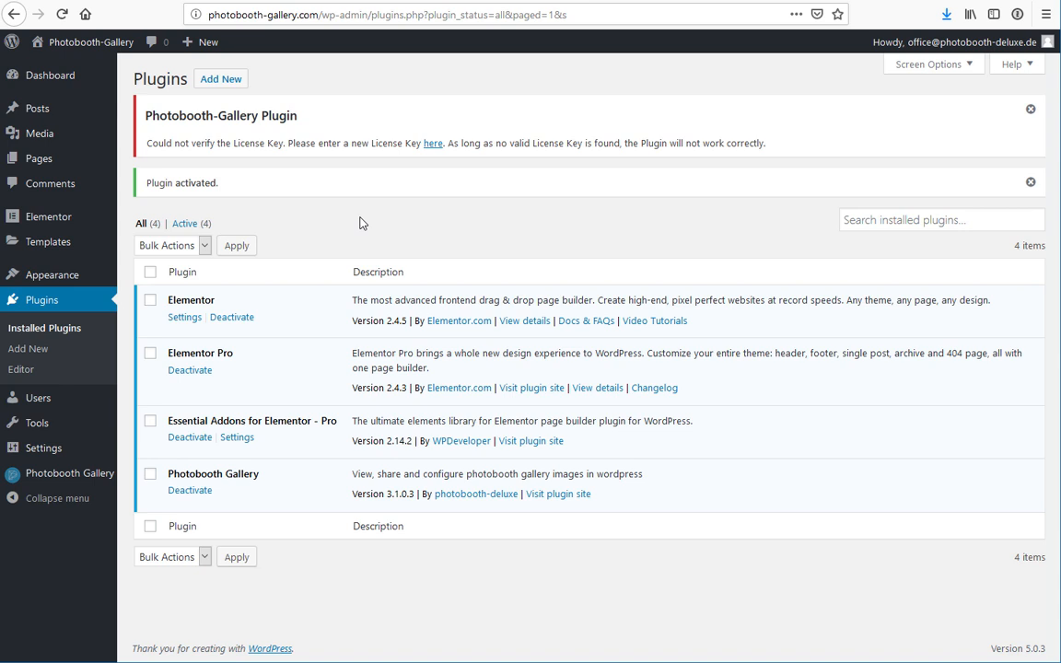
mouse_move(288, 189)
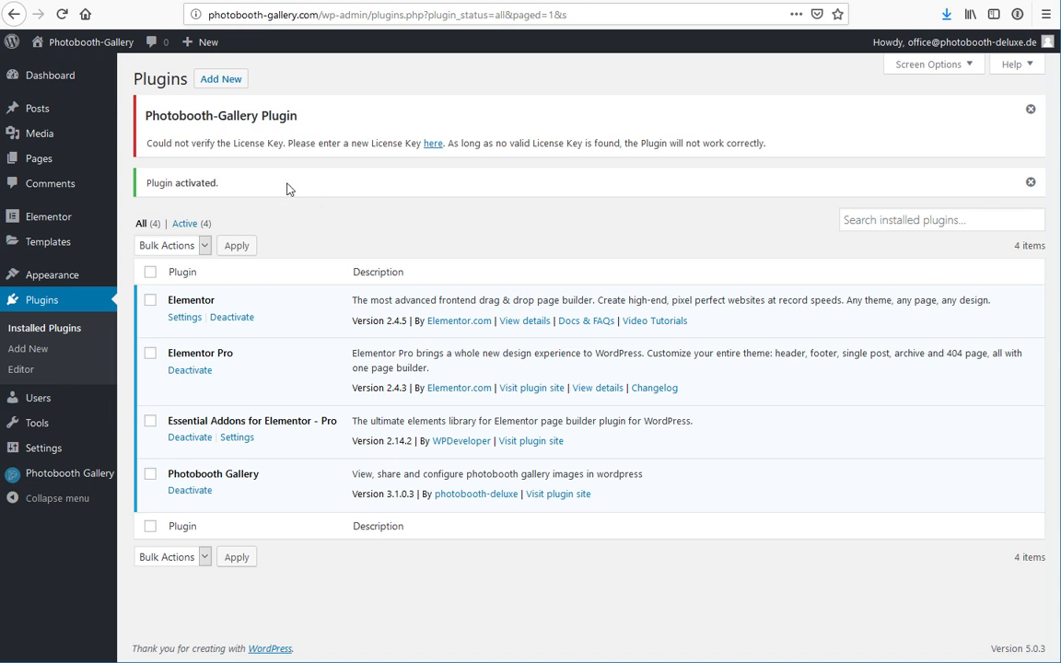
mouse_move(312, 294)
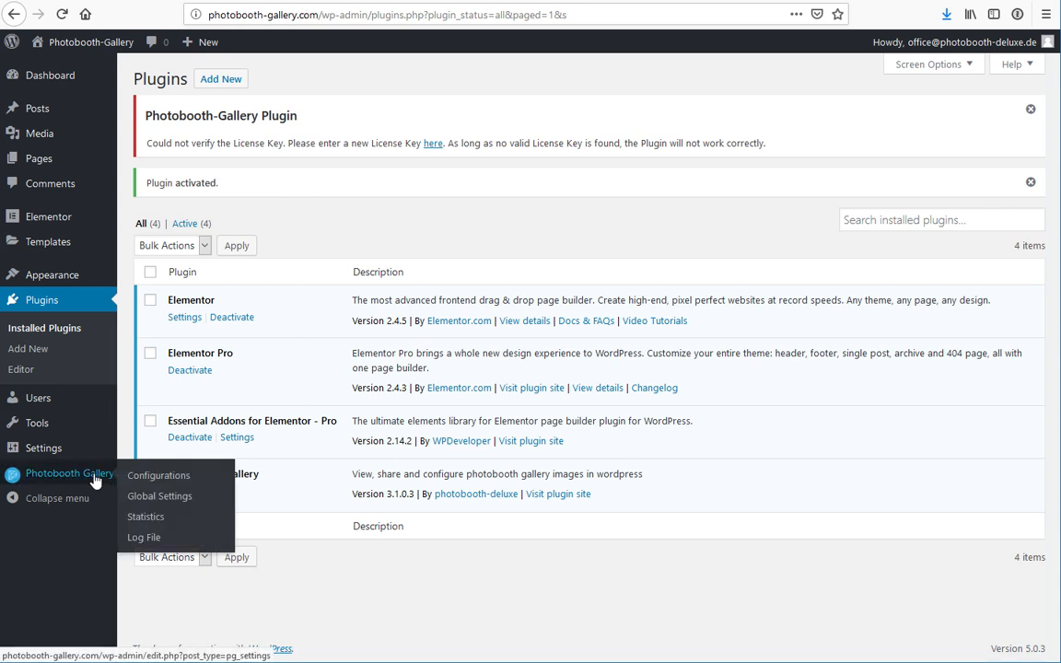
mouse_move(84, 479)
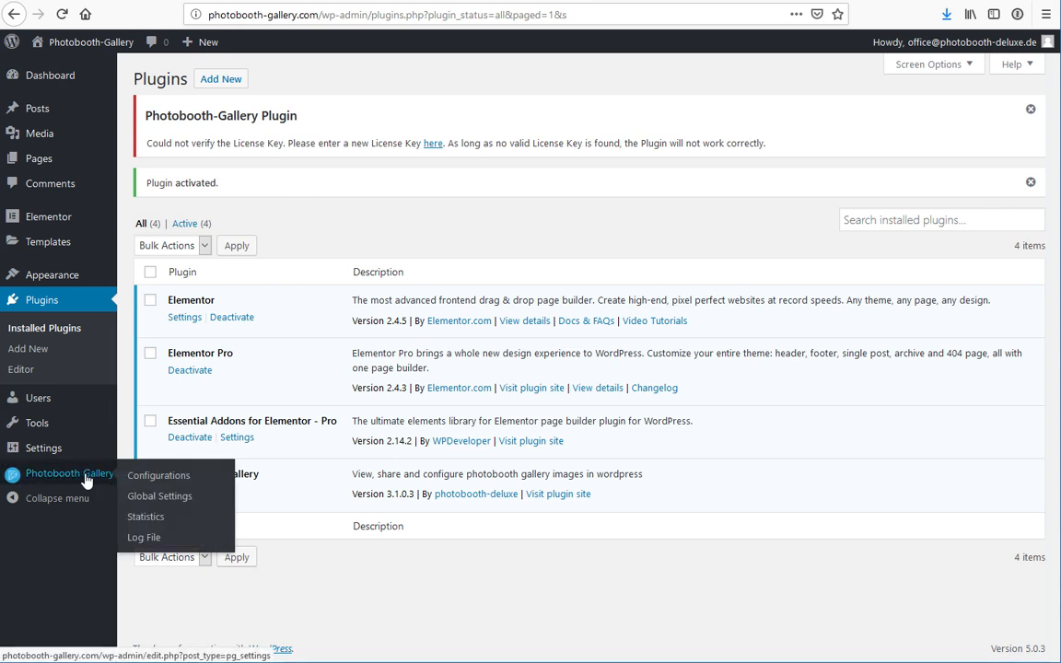
mouse_move(160, 496)
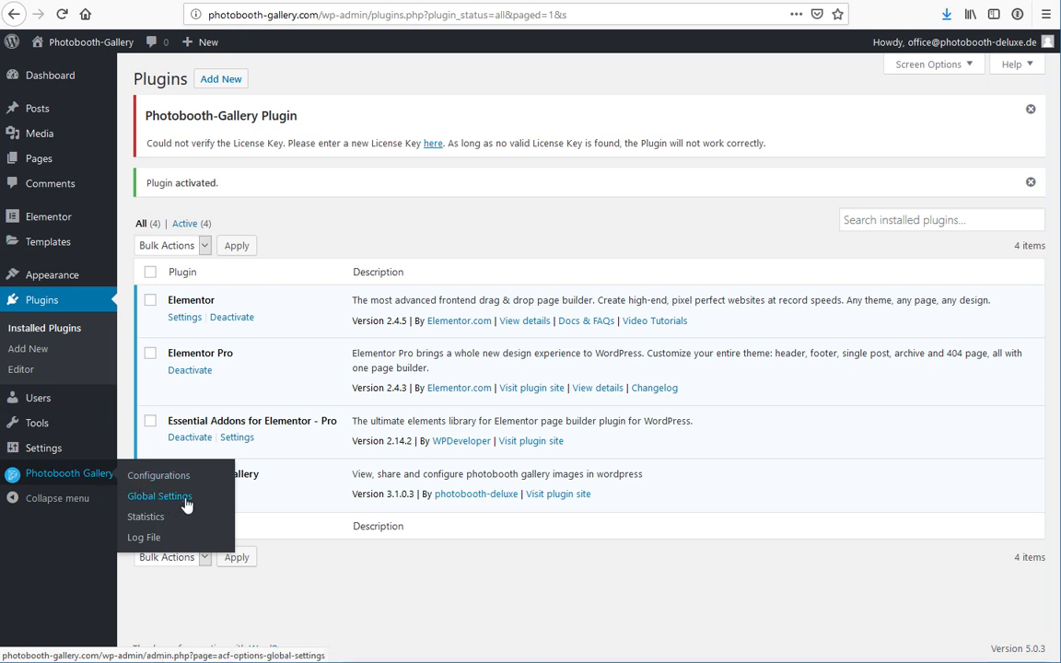
mouse_move(196, 505)
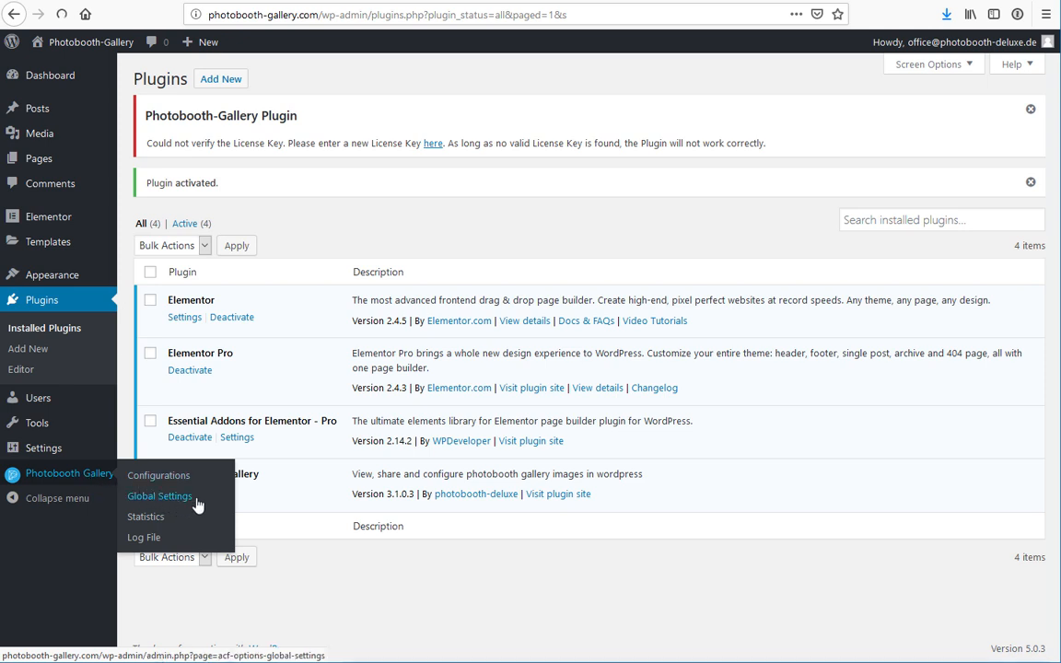
Step: Open Photobooth Gallery Global Settings and scroll to License Information to enter the key
left_click(159, 496)
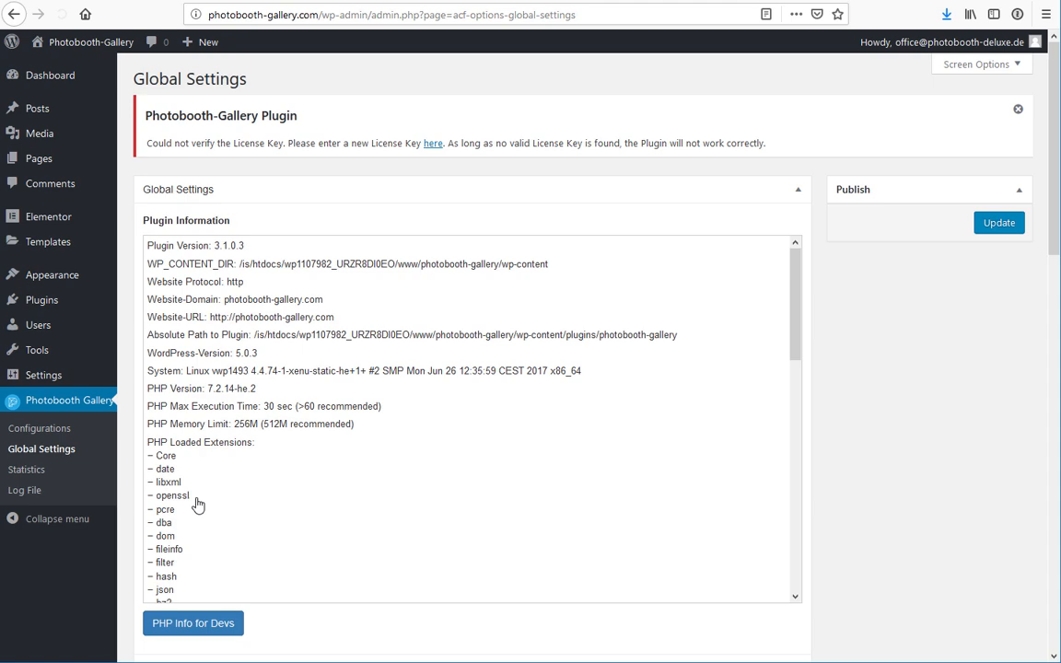
scroll("down", 3)
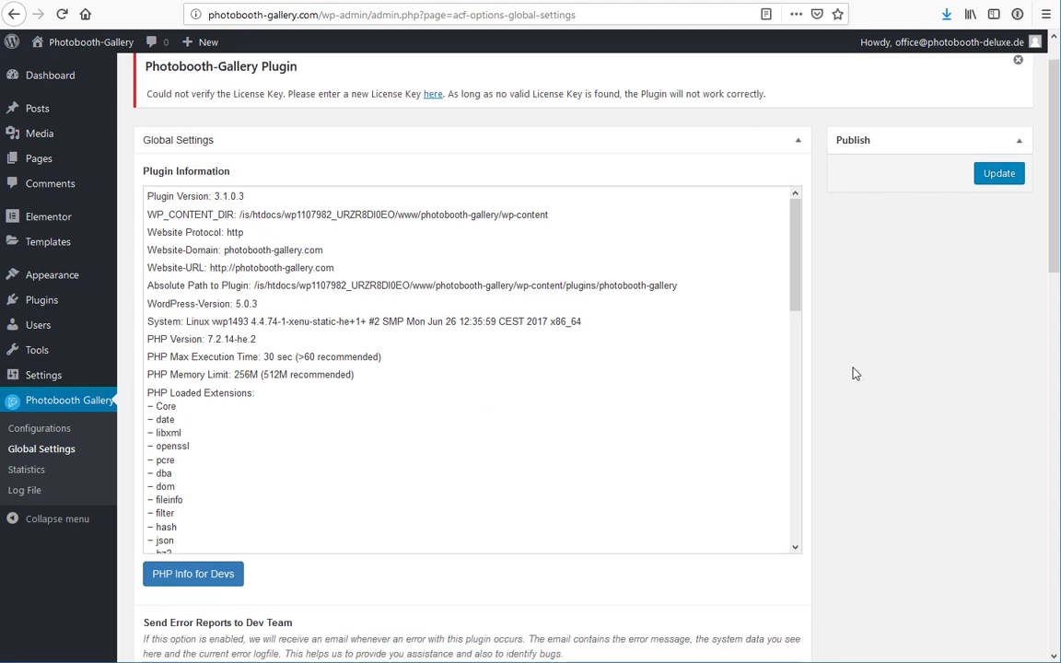
scroll("down", 3)
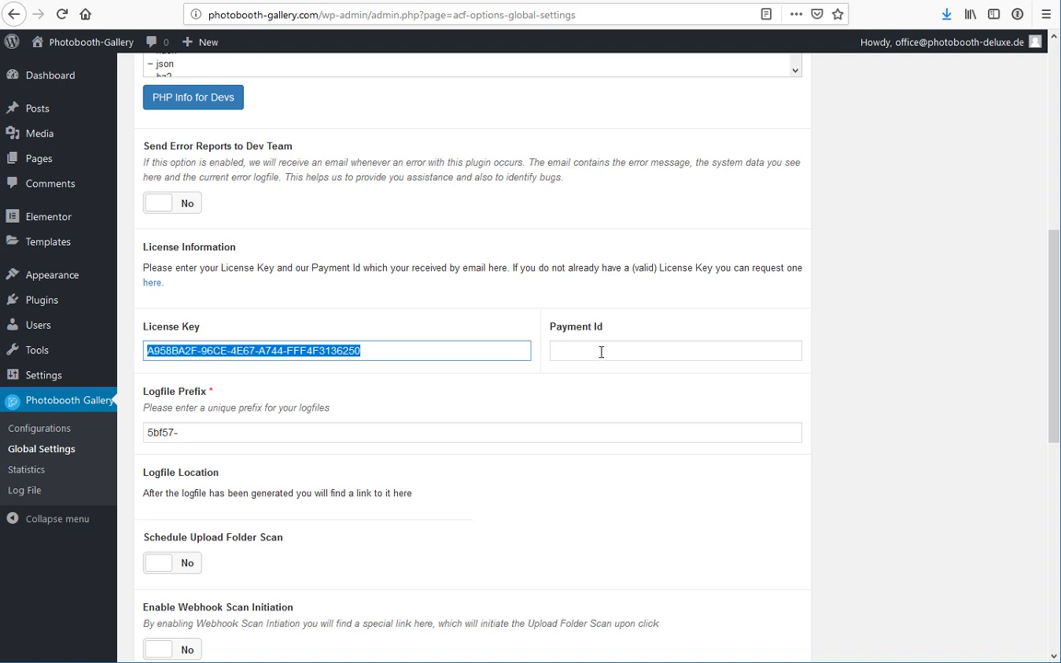
left_click(674, 351)
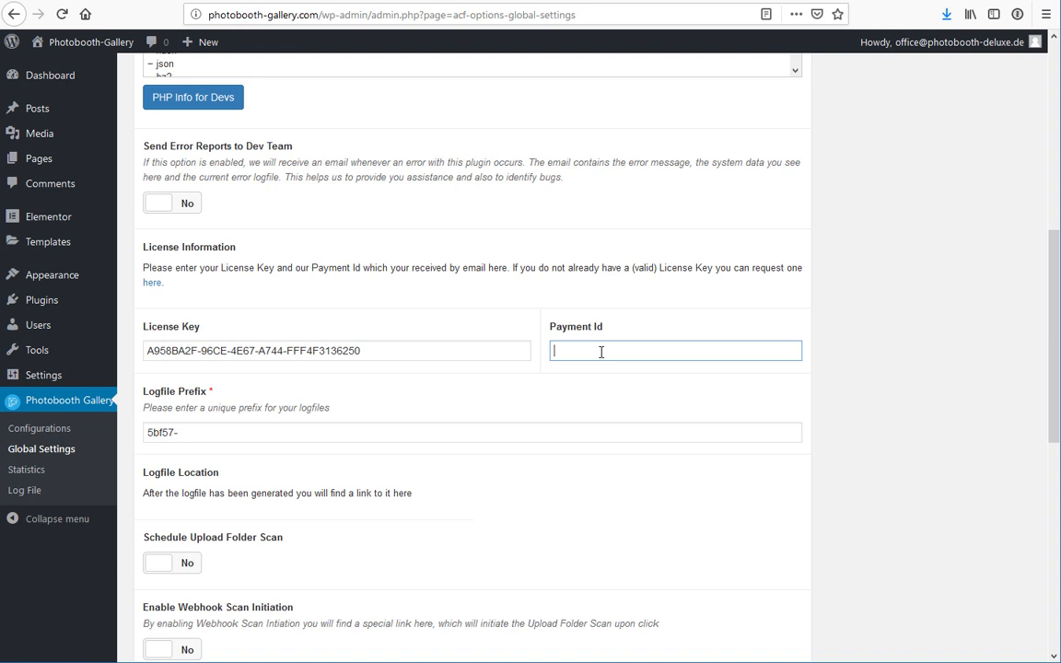
mouse_move(607, 331)
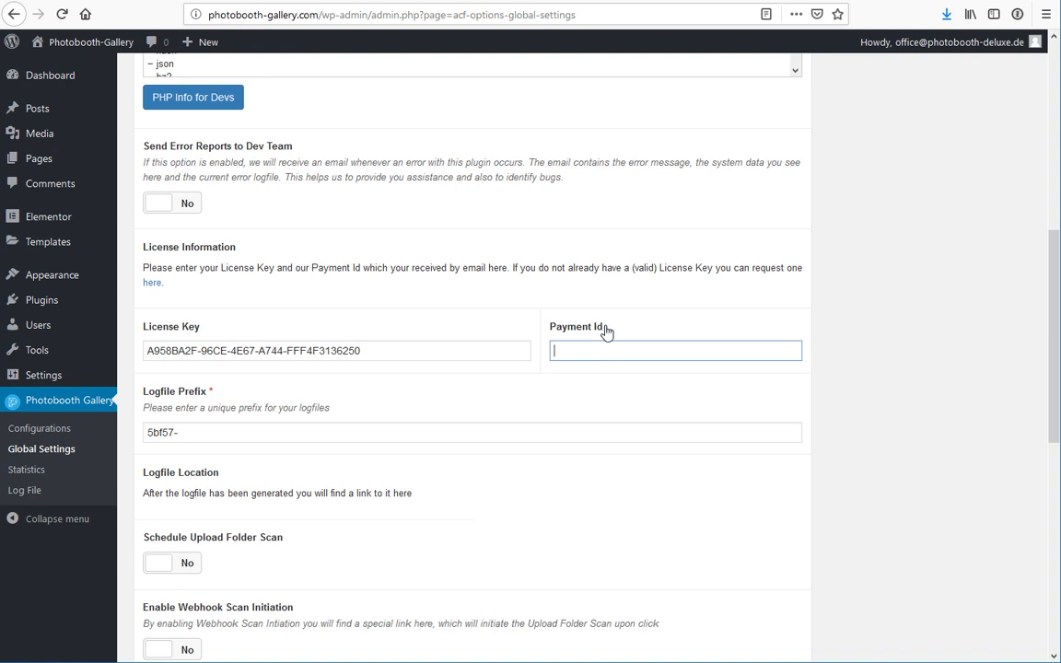
mouse_move(617, 331)
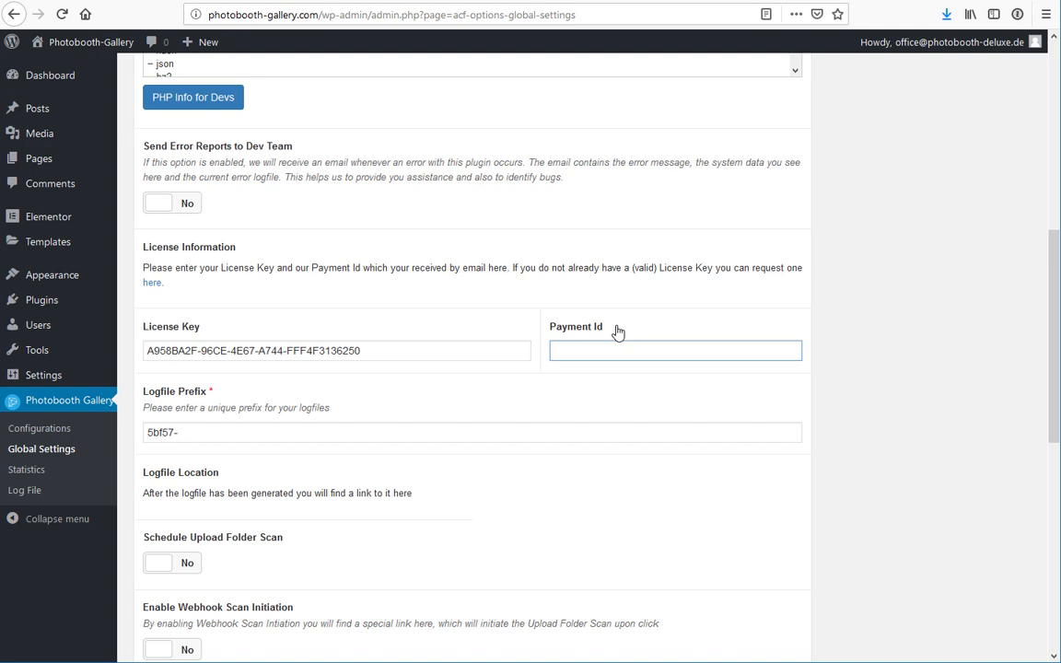
mouse_move(639, 330)
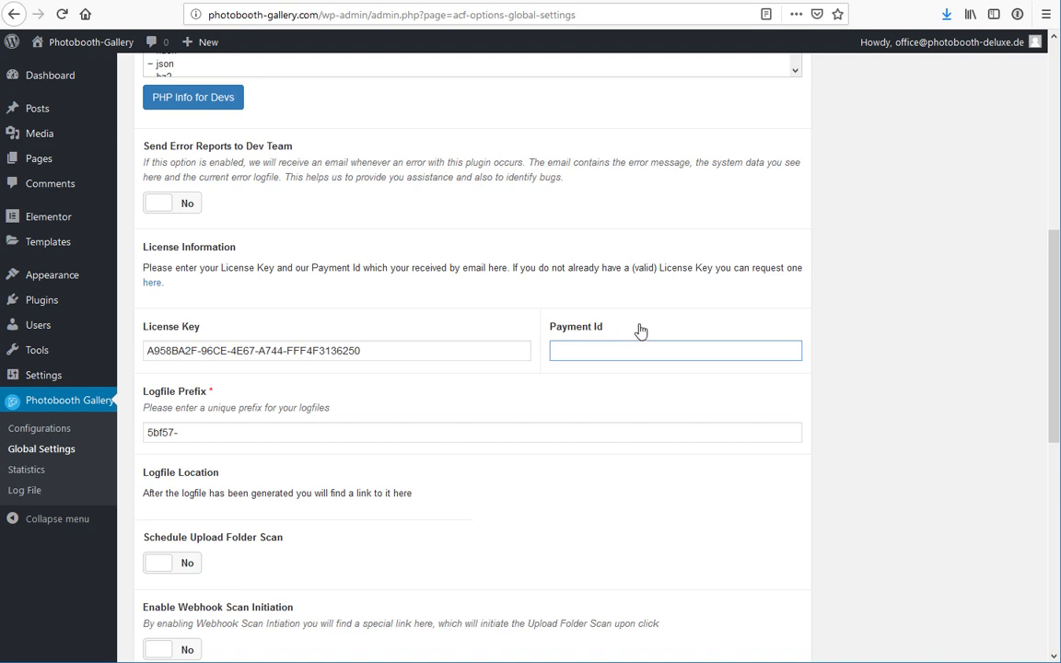